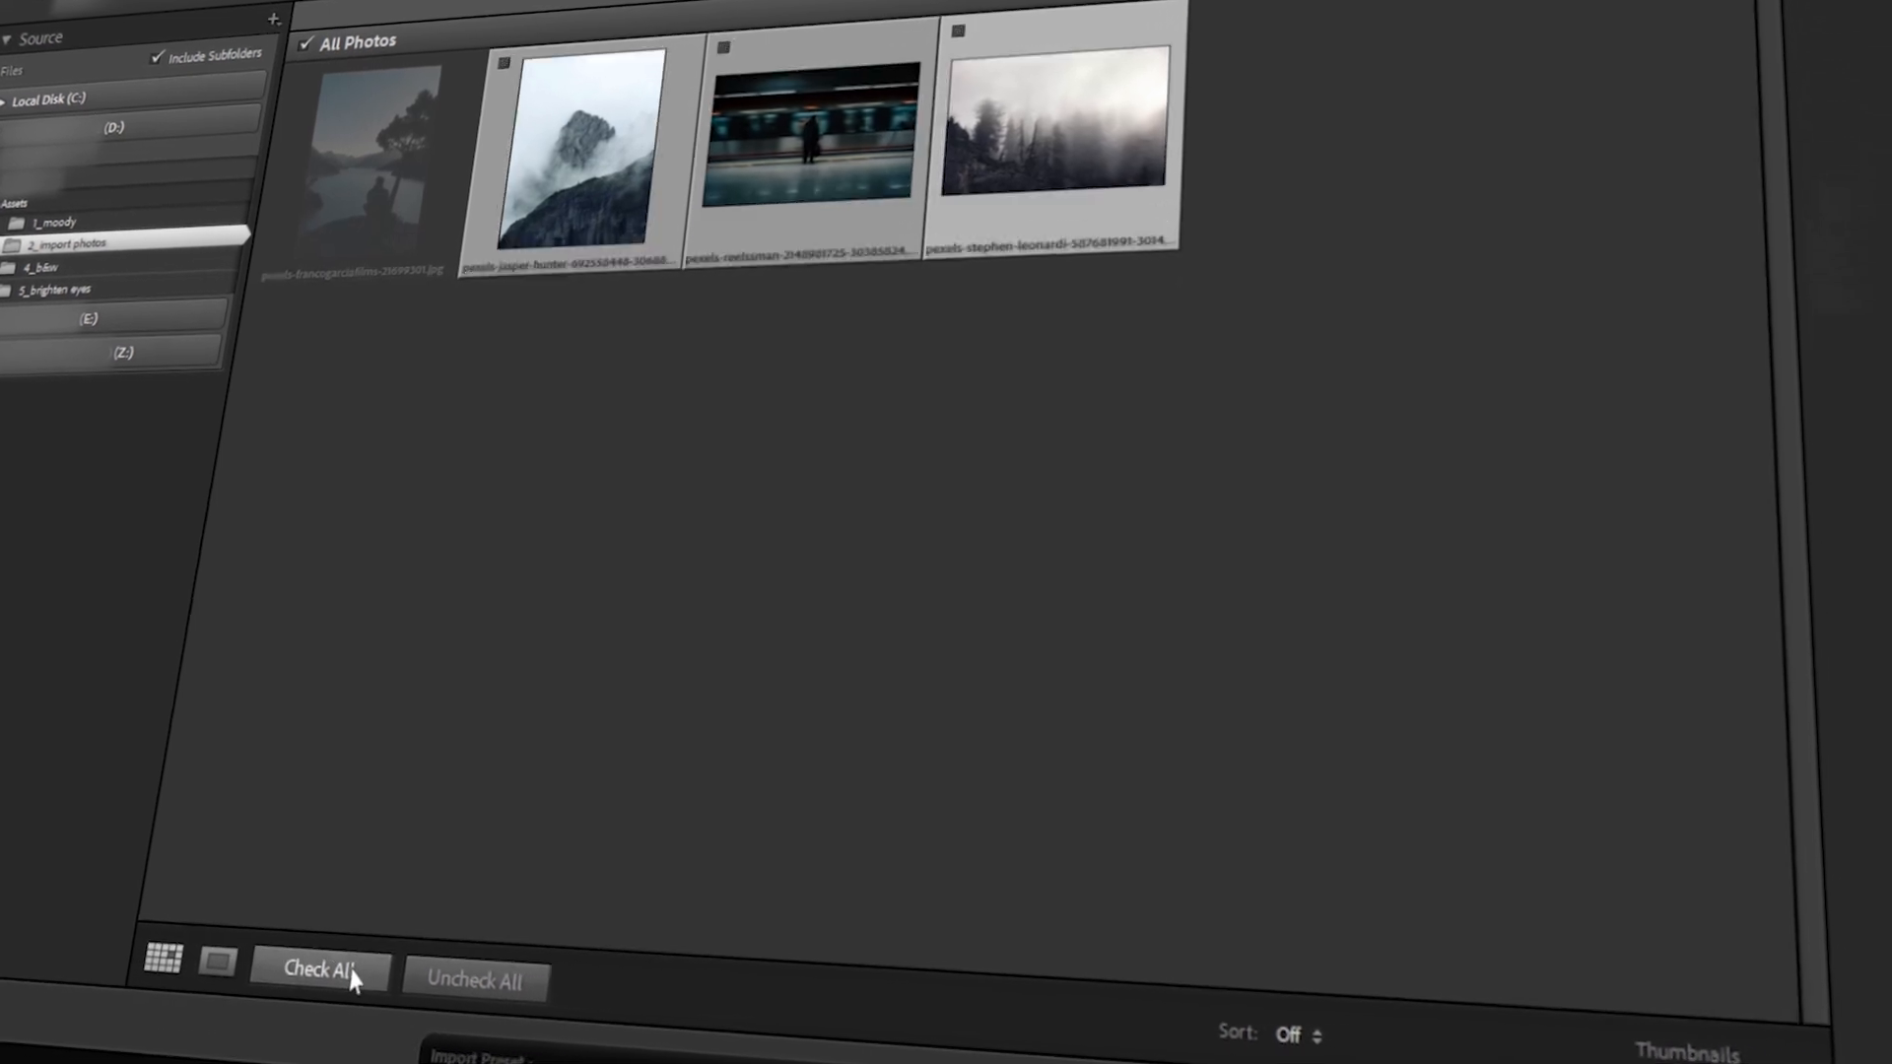
Return to the Library grid showing the single lakeside silhouette photo
left_click(319, 972)
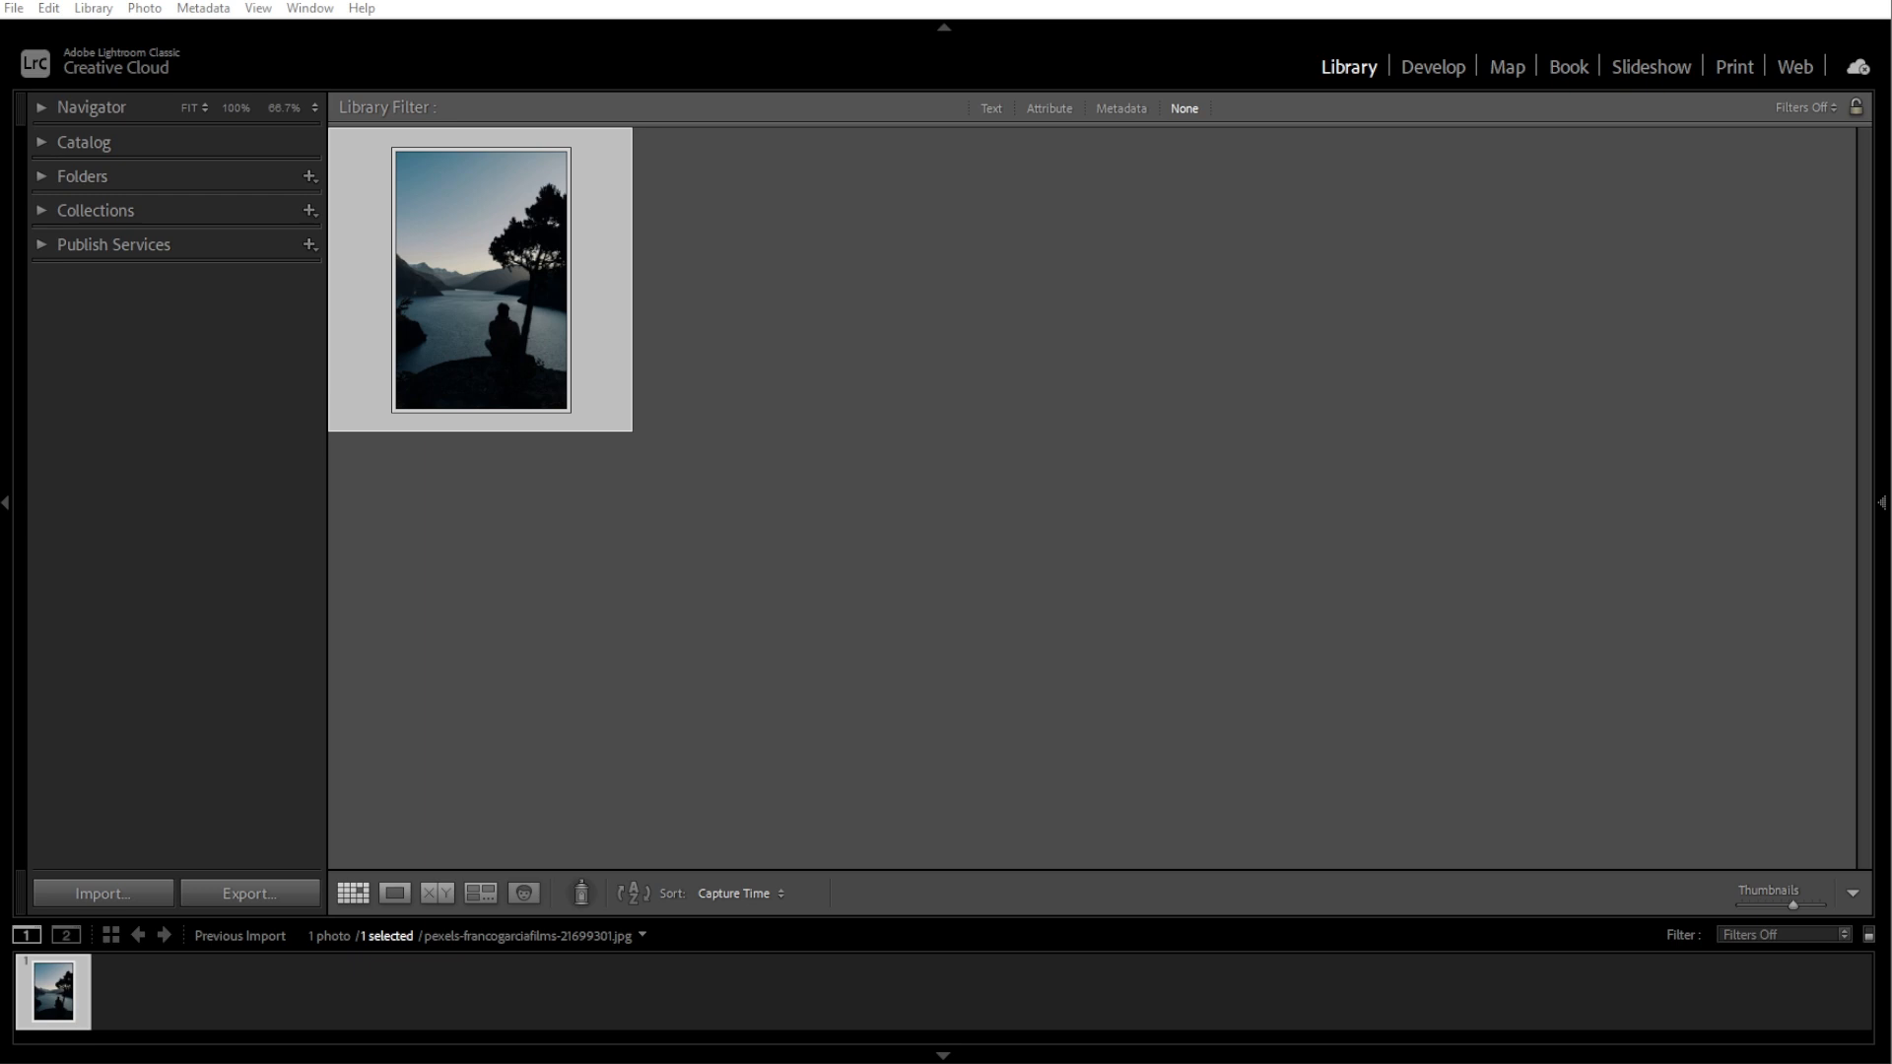
Bring up the Import window in Add mode, ready to choose a source
left_click(14, 8)
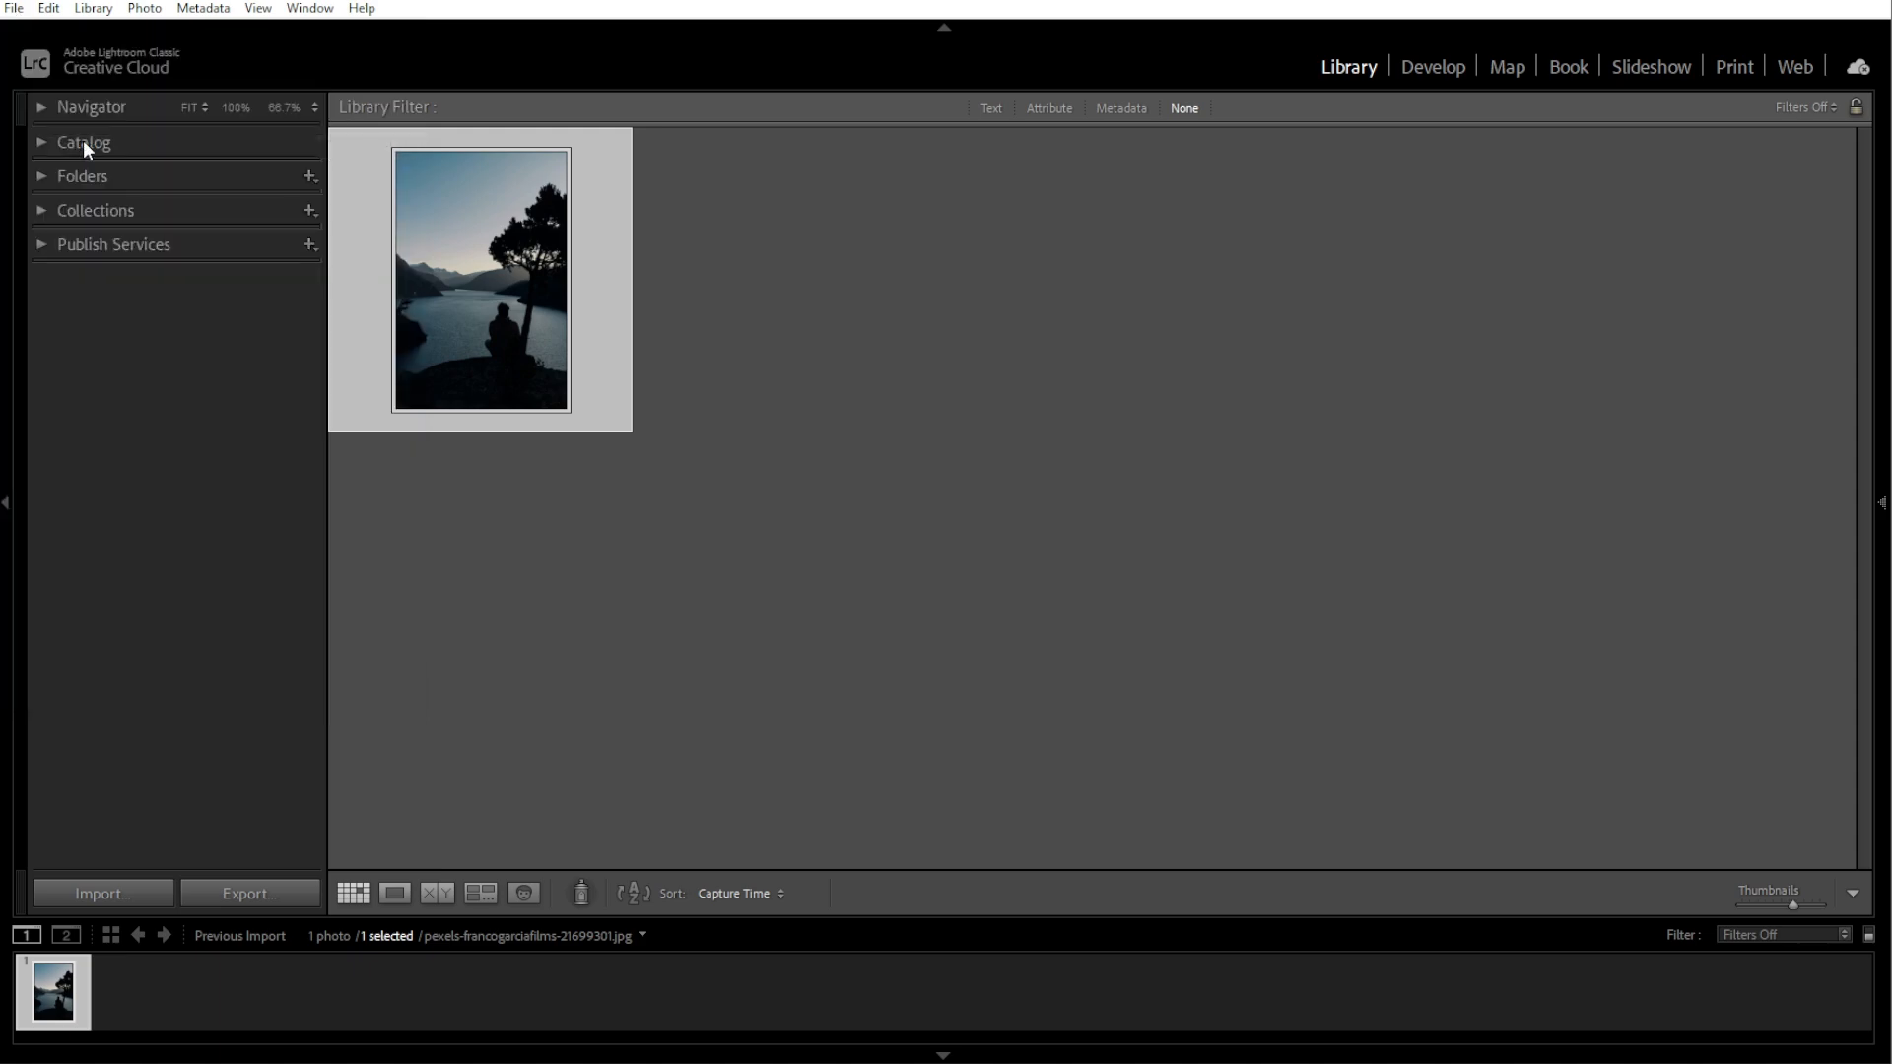
left_click(103, 892)
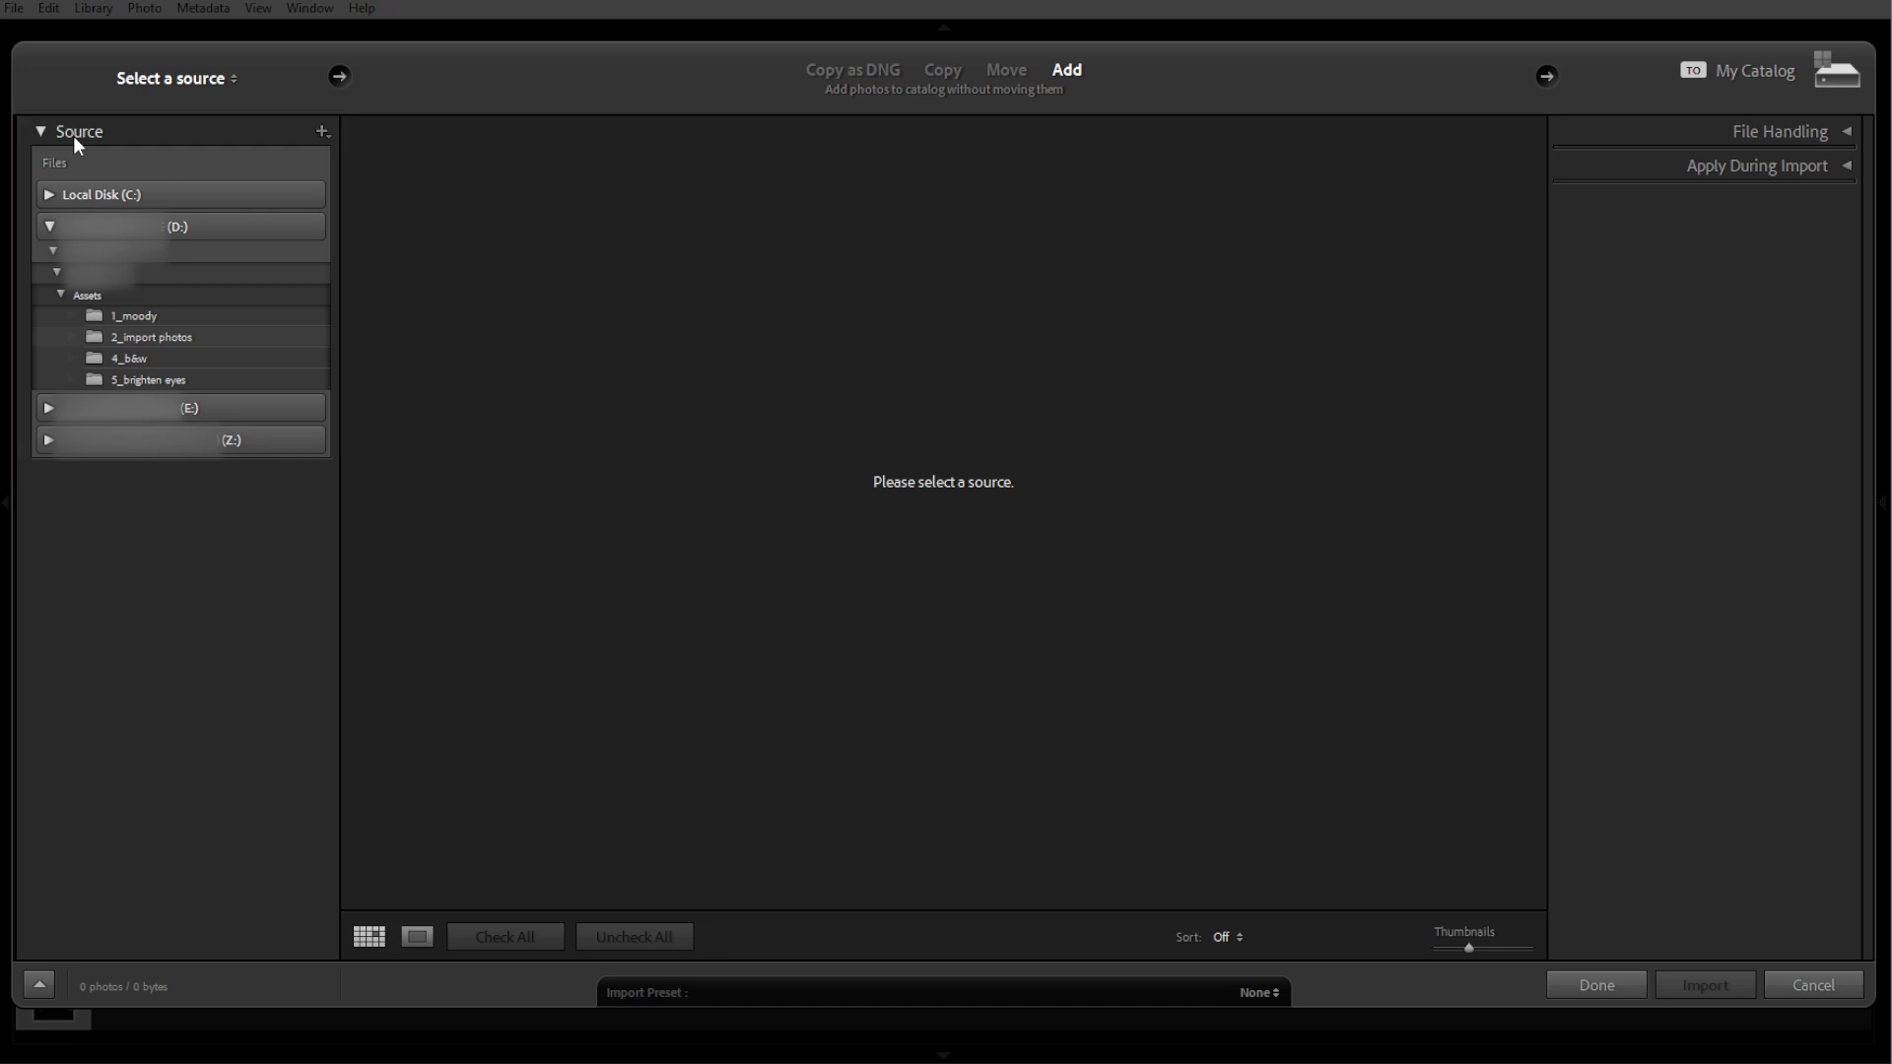
Select the '2_import photos' folder as the import source
left_click(152, 337)
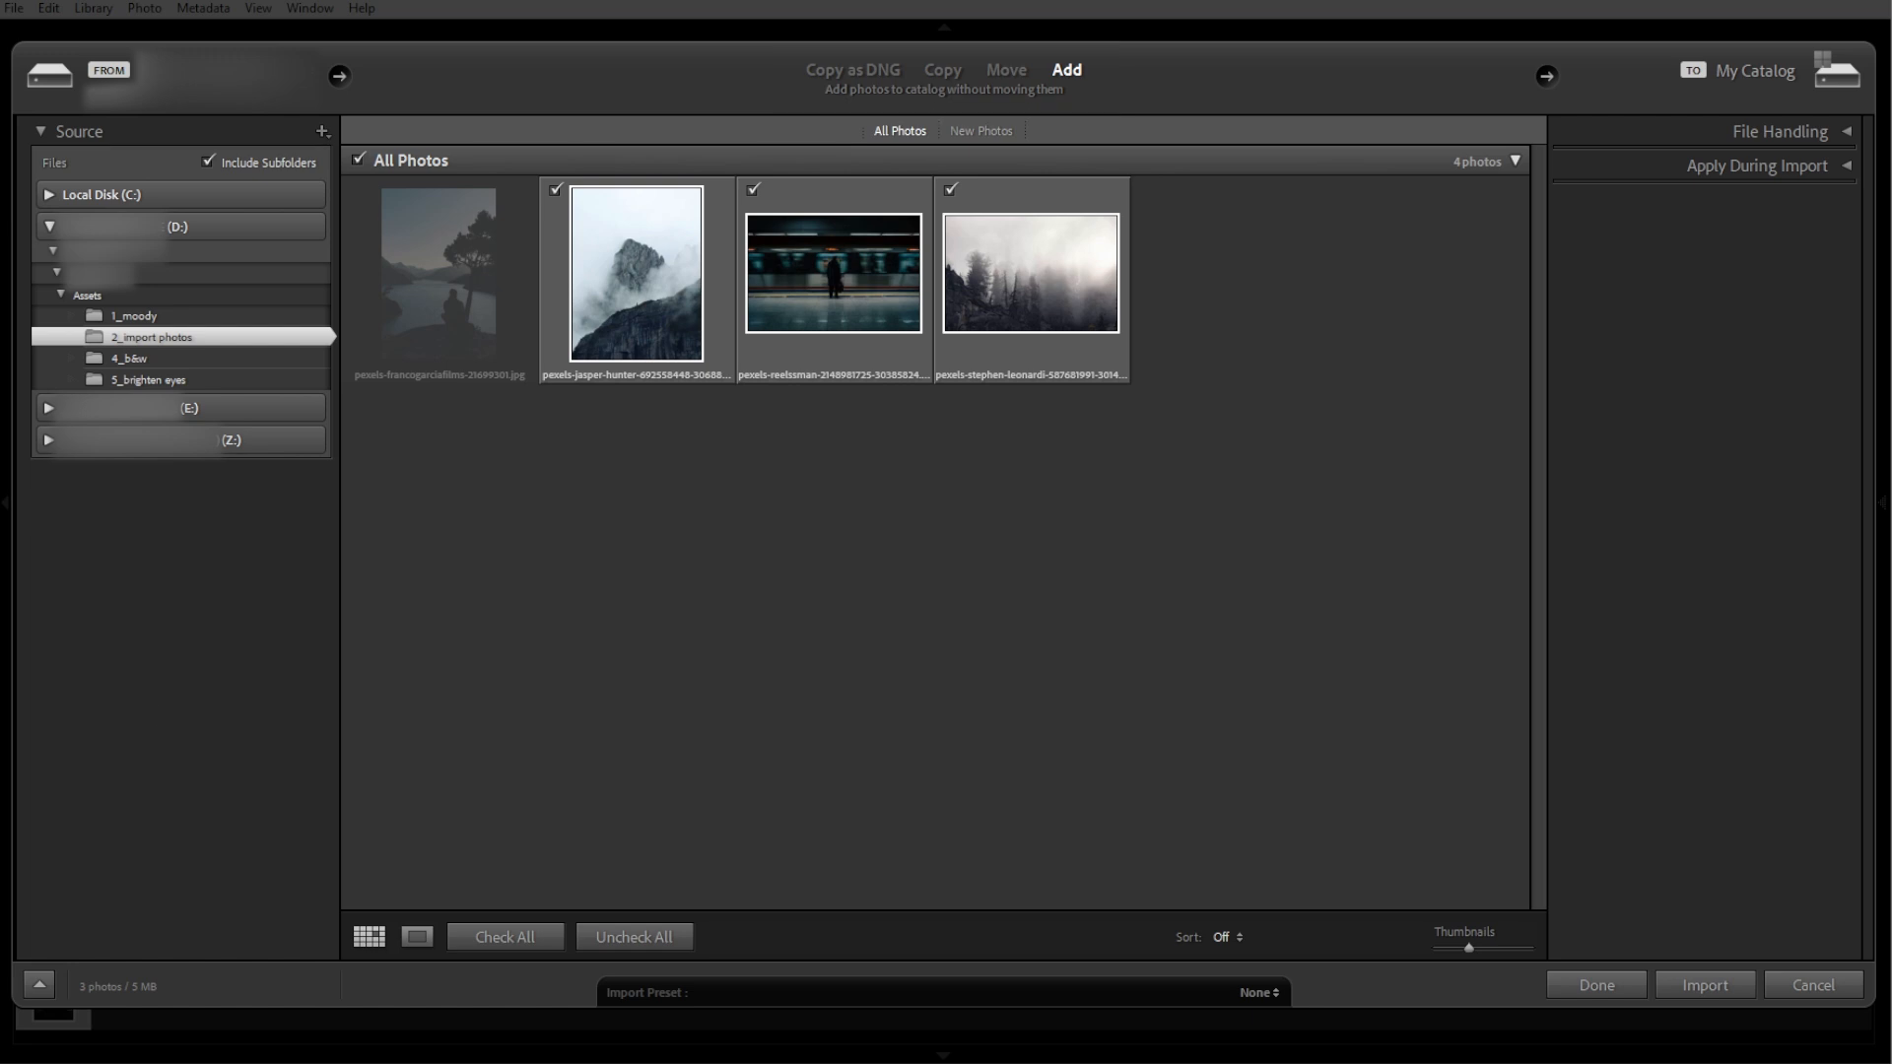
left_click(851, 69)
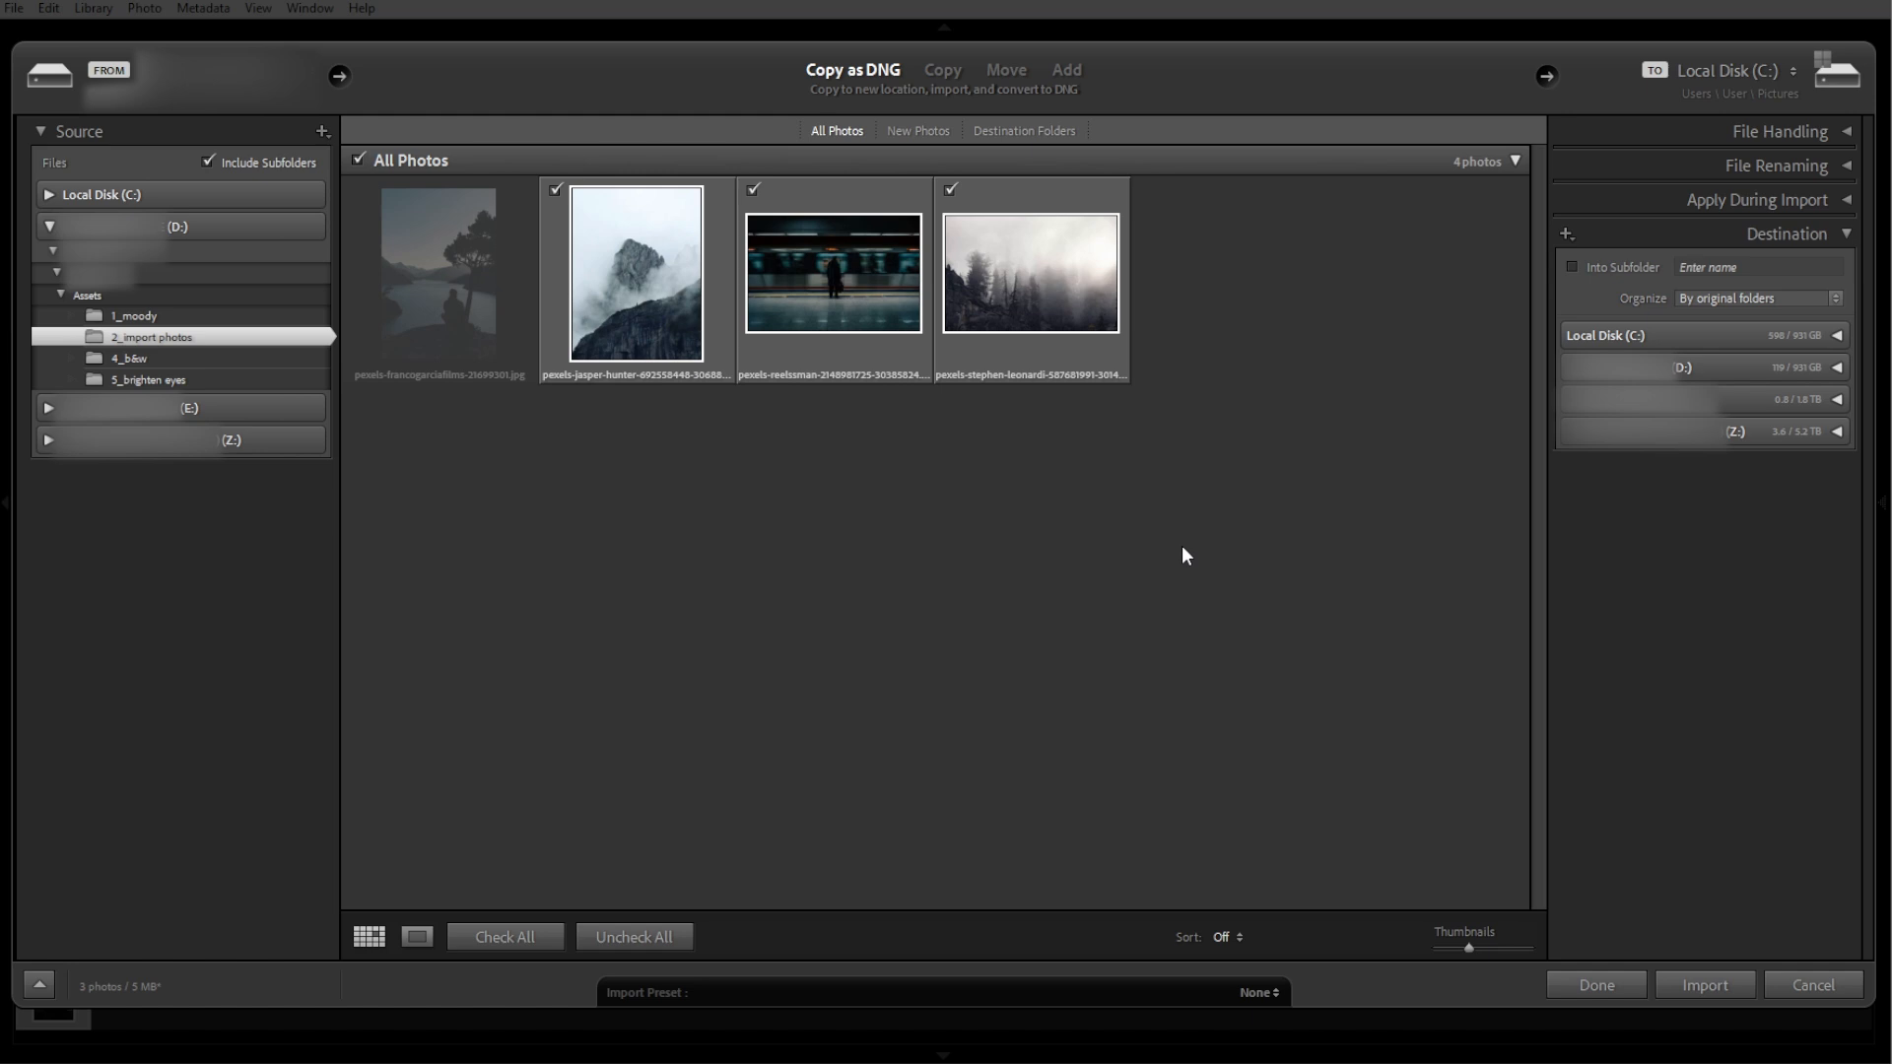
mouse_move(965, 75)
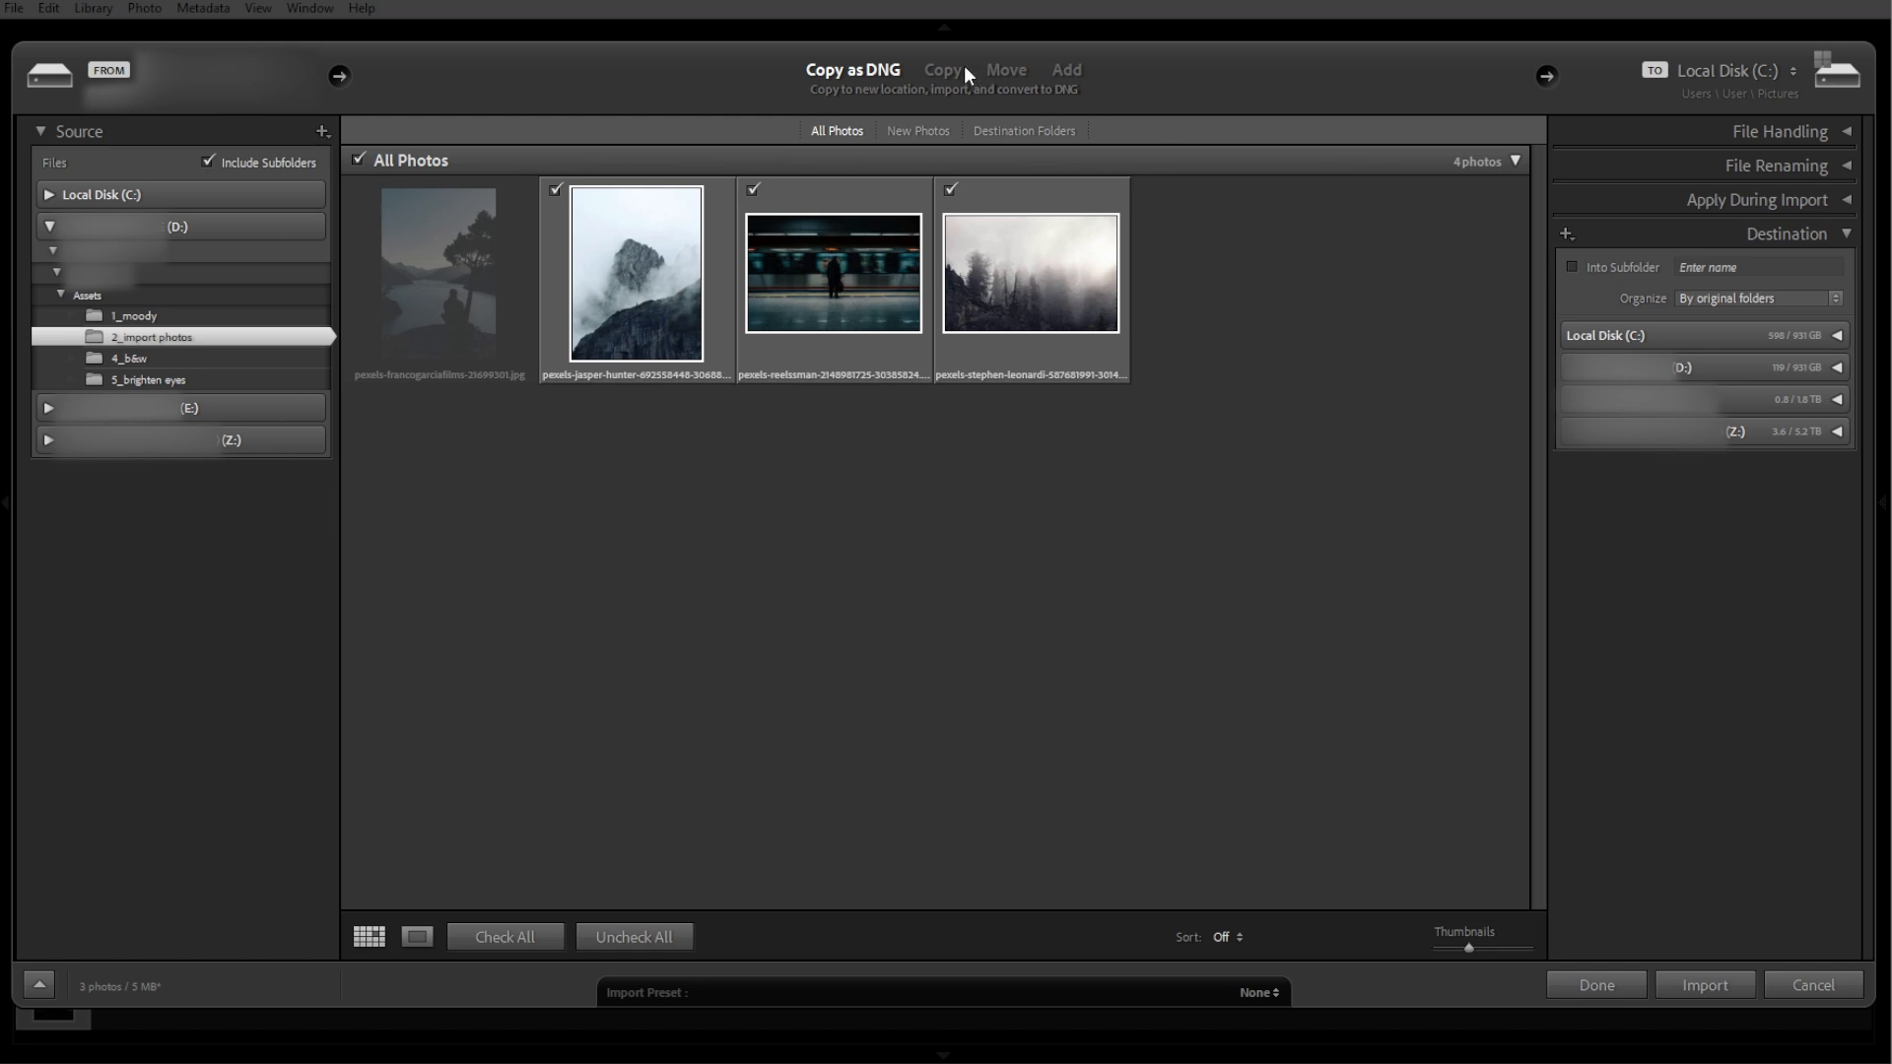
left_click(942, 69)
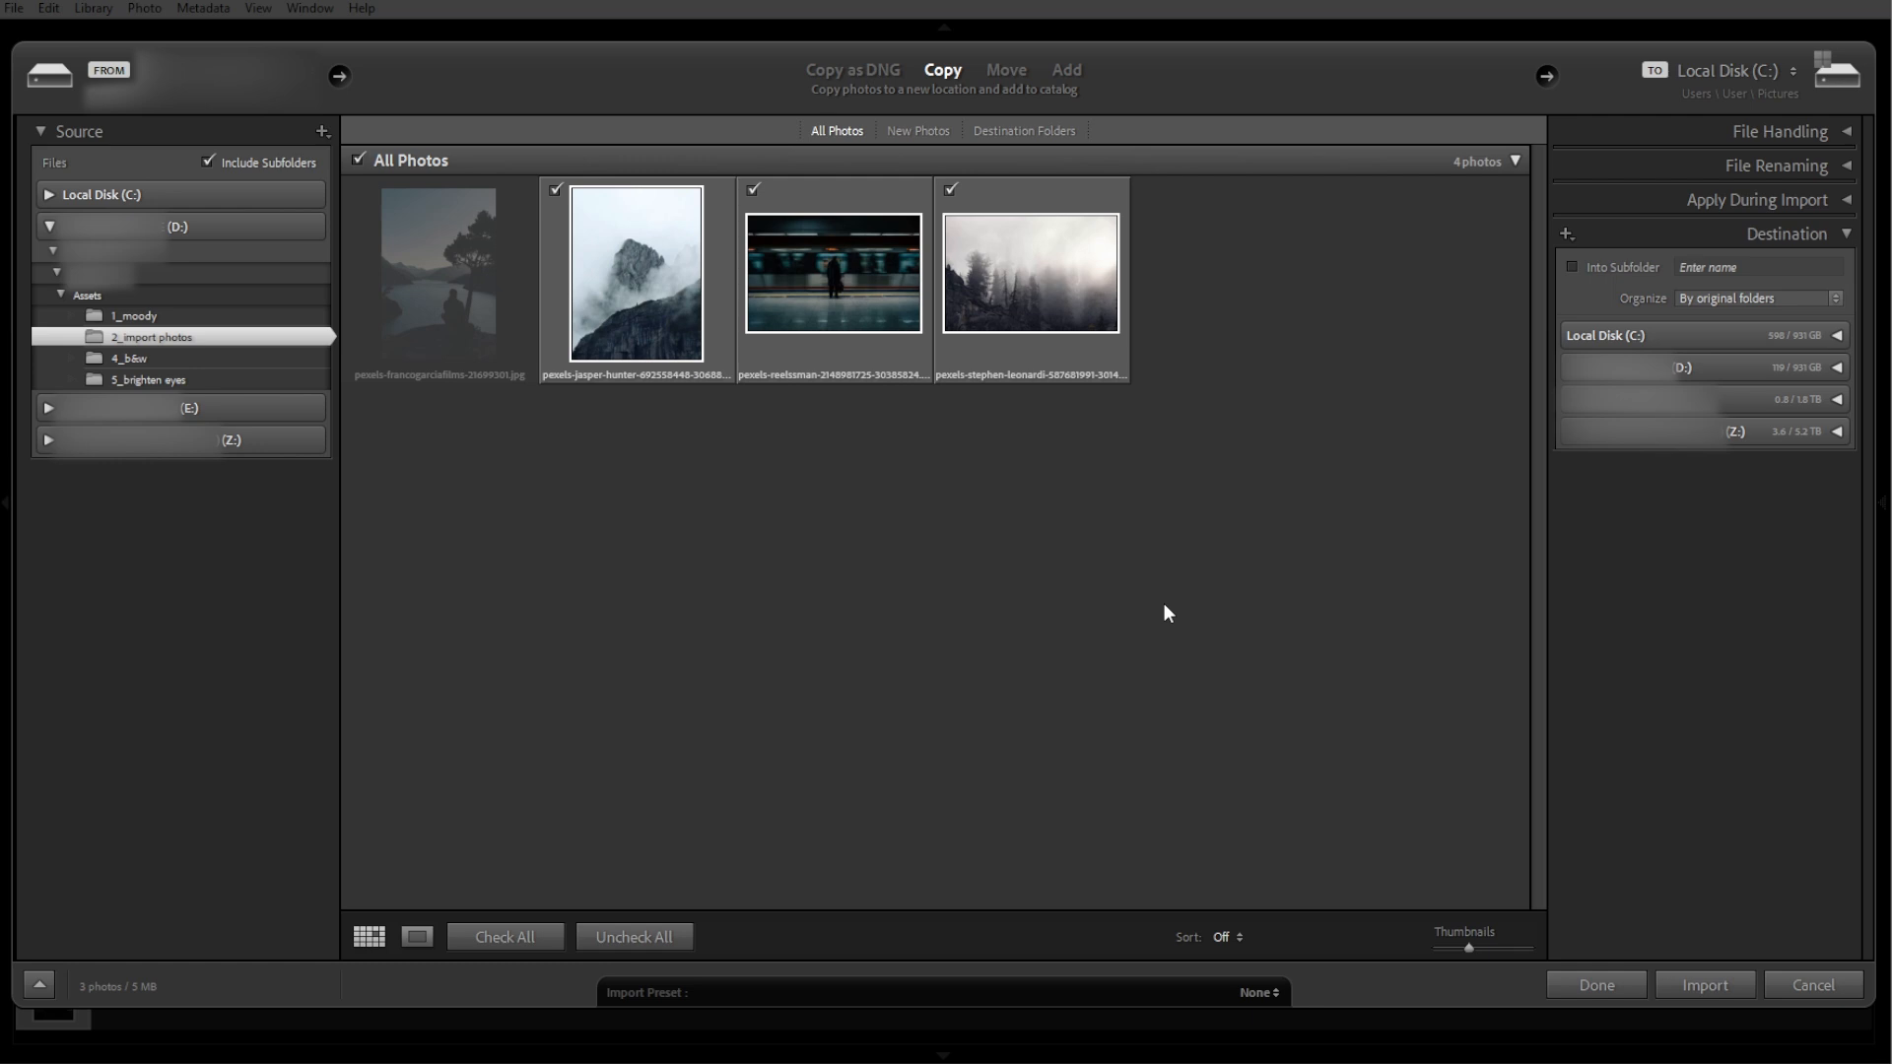
mouse_move(1165, 583)
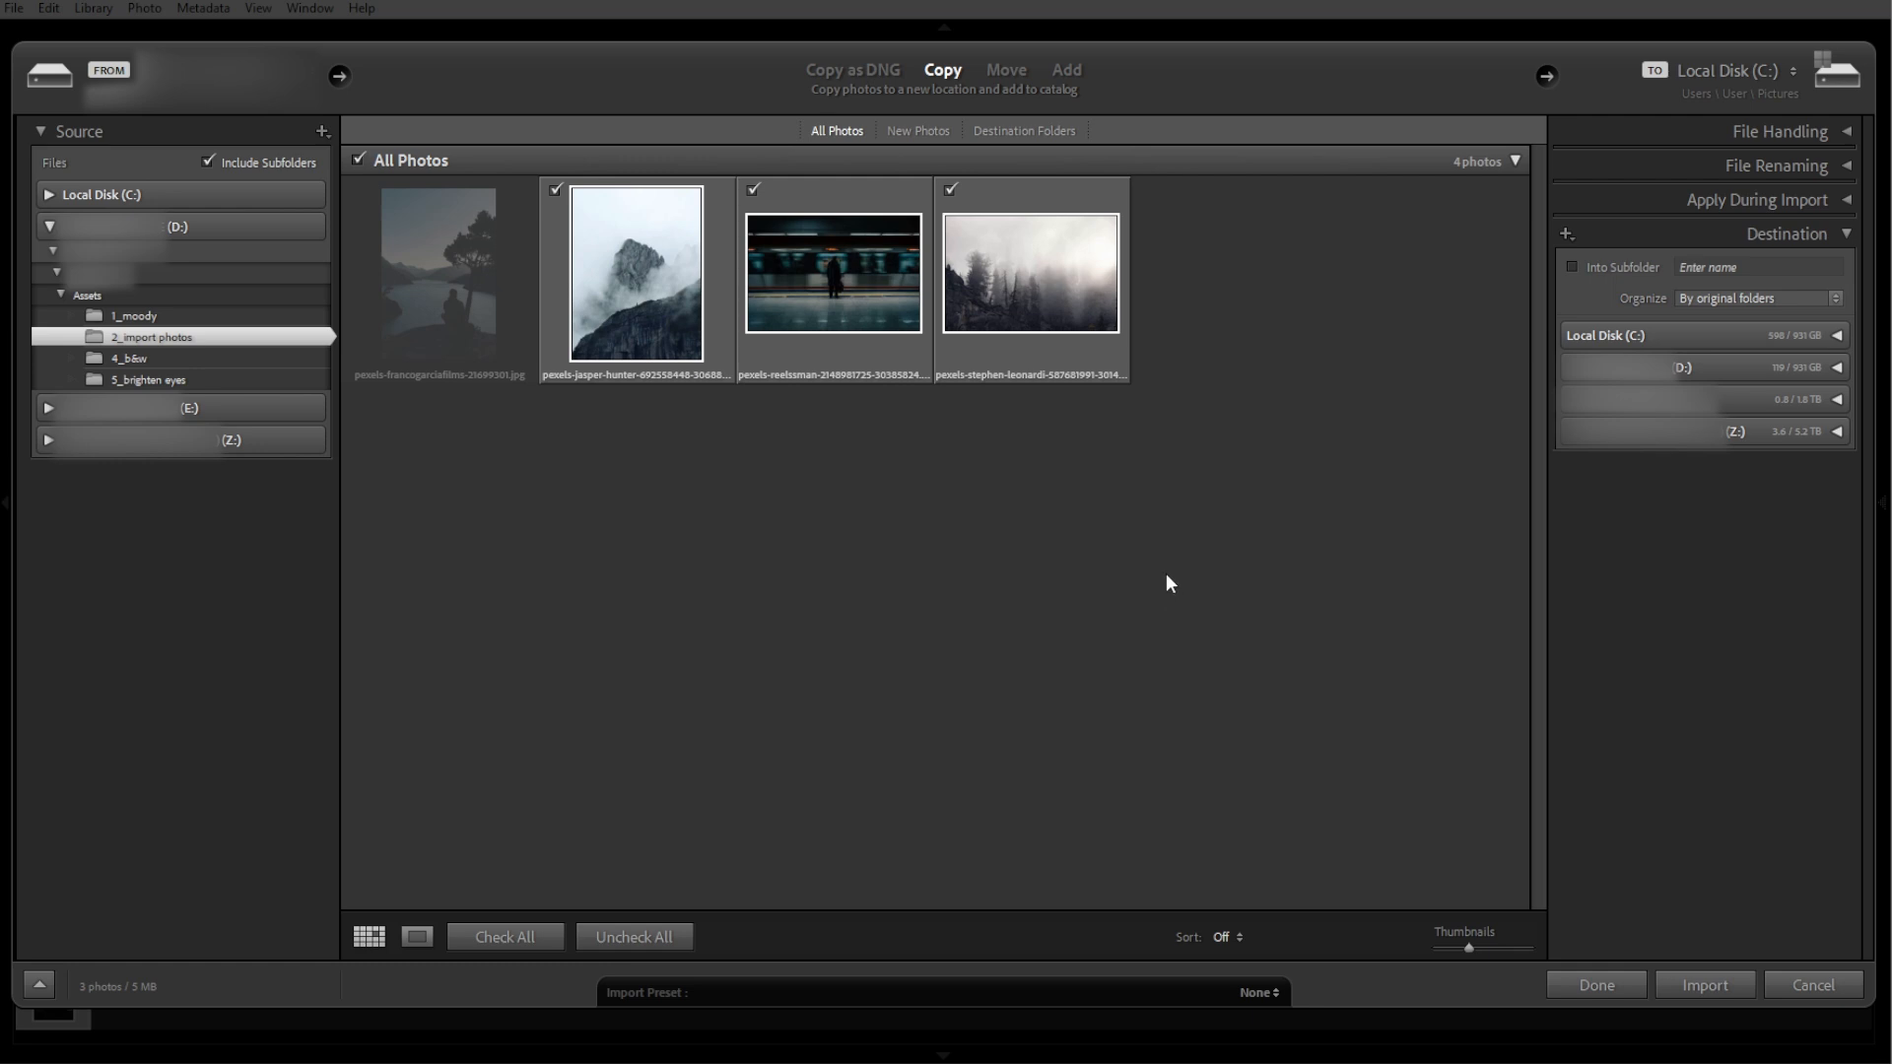
mouse_move(1005, 71)
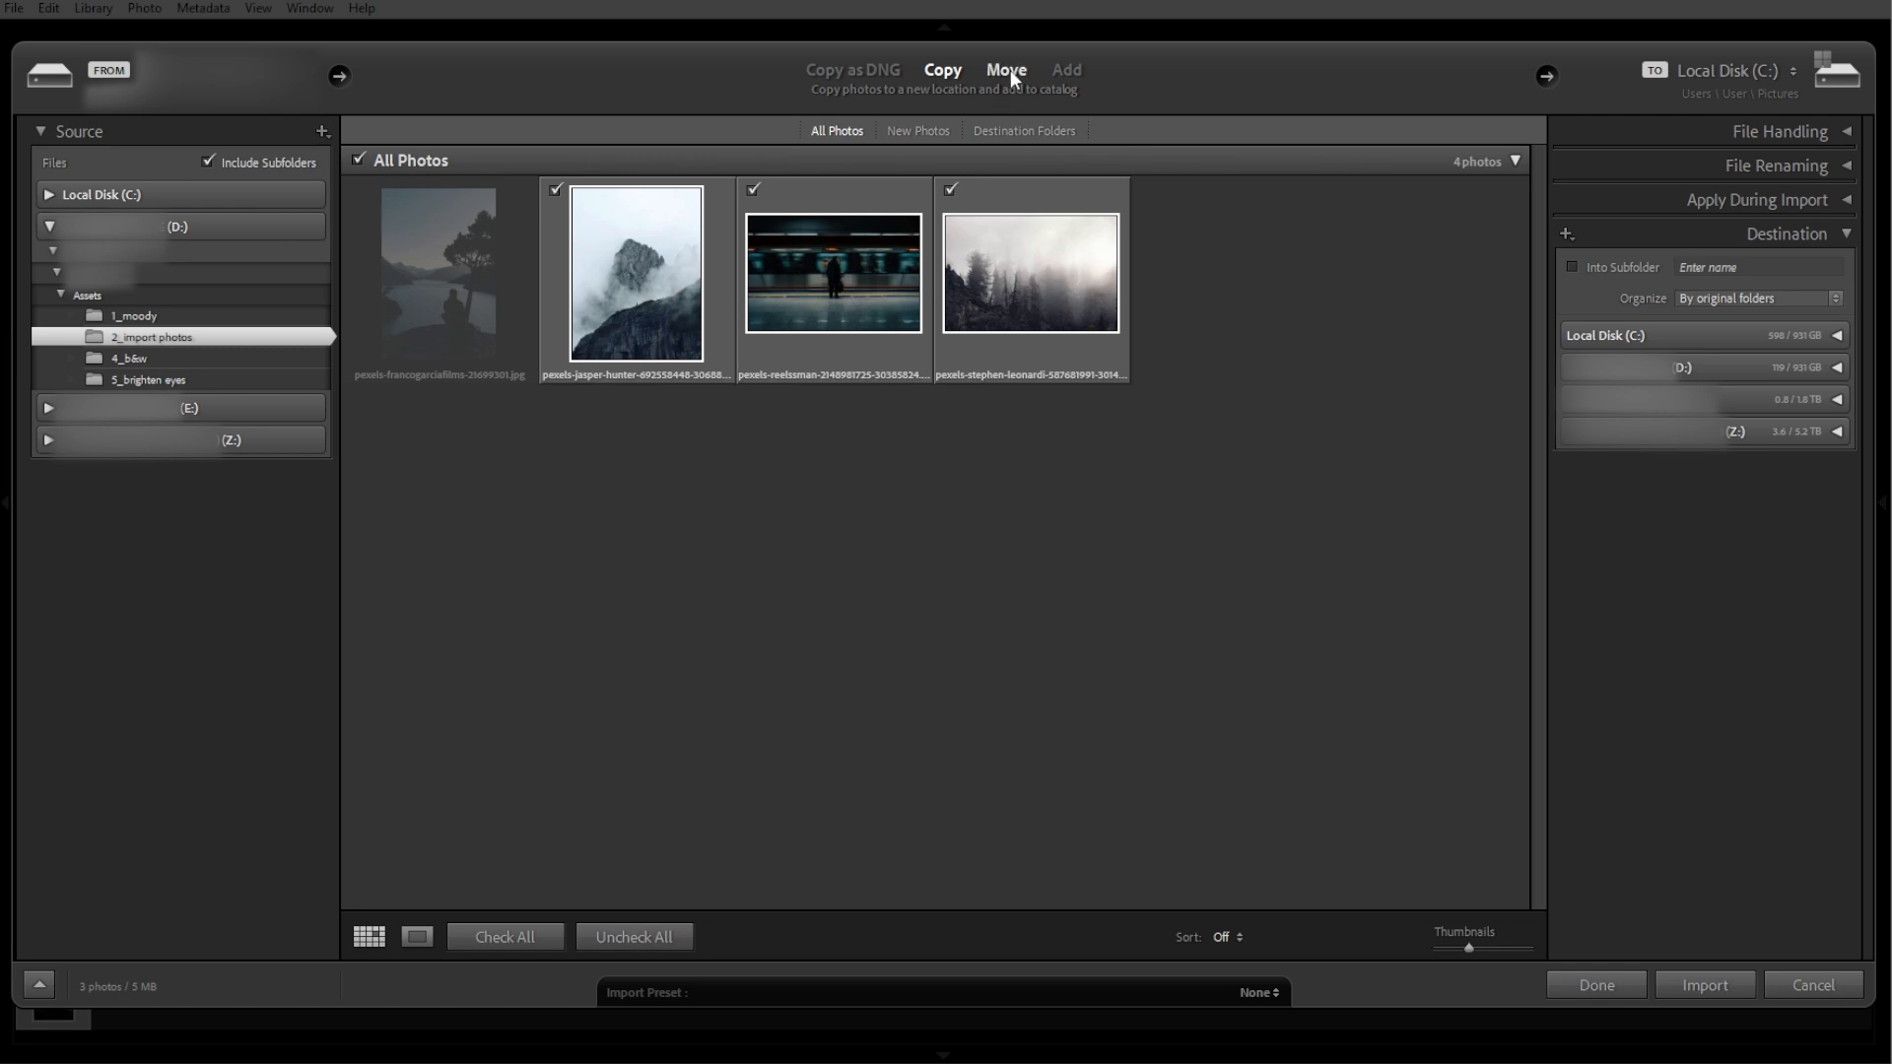
left_click(1005, 71)
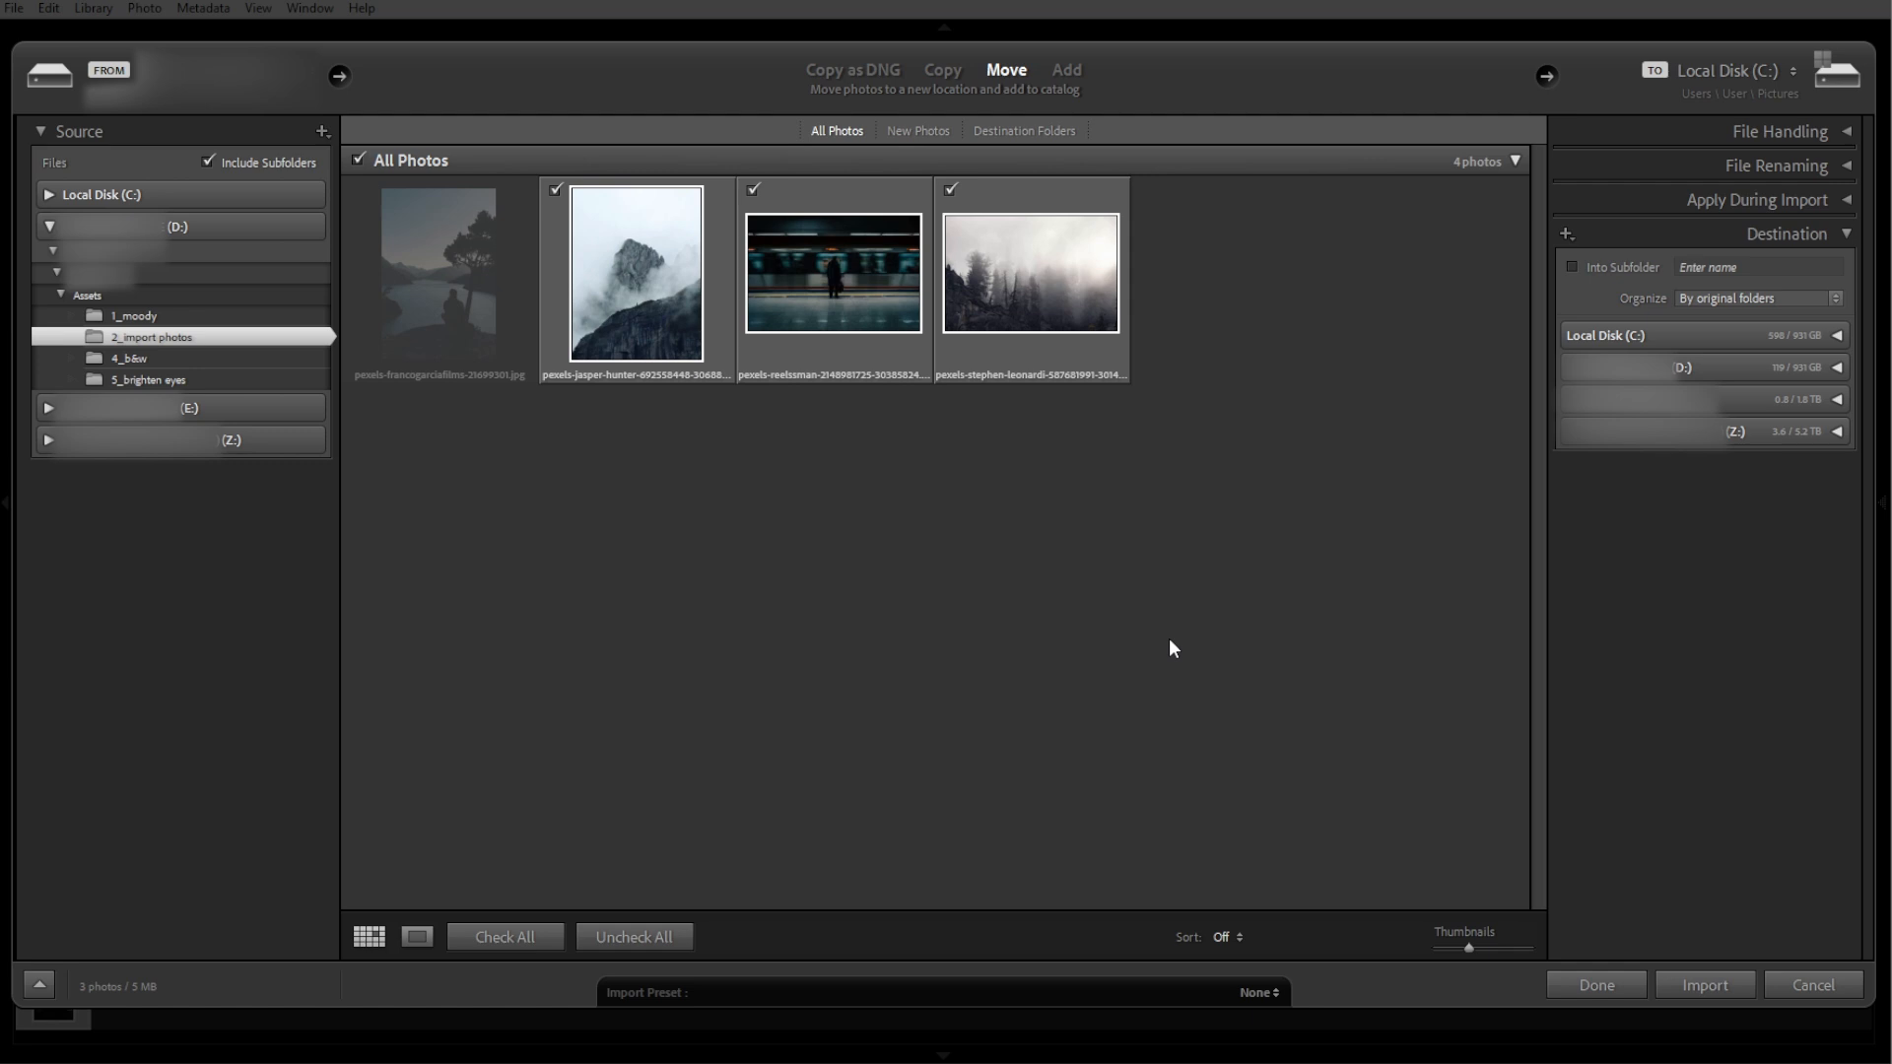
left_click(1064, 69)
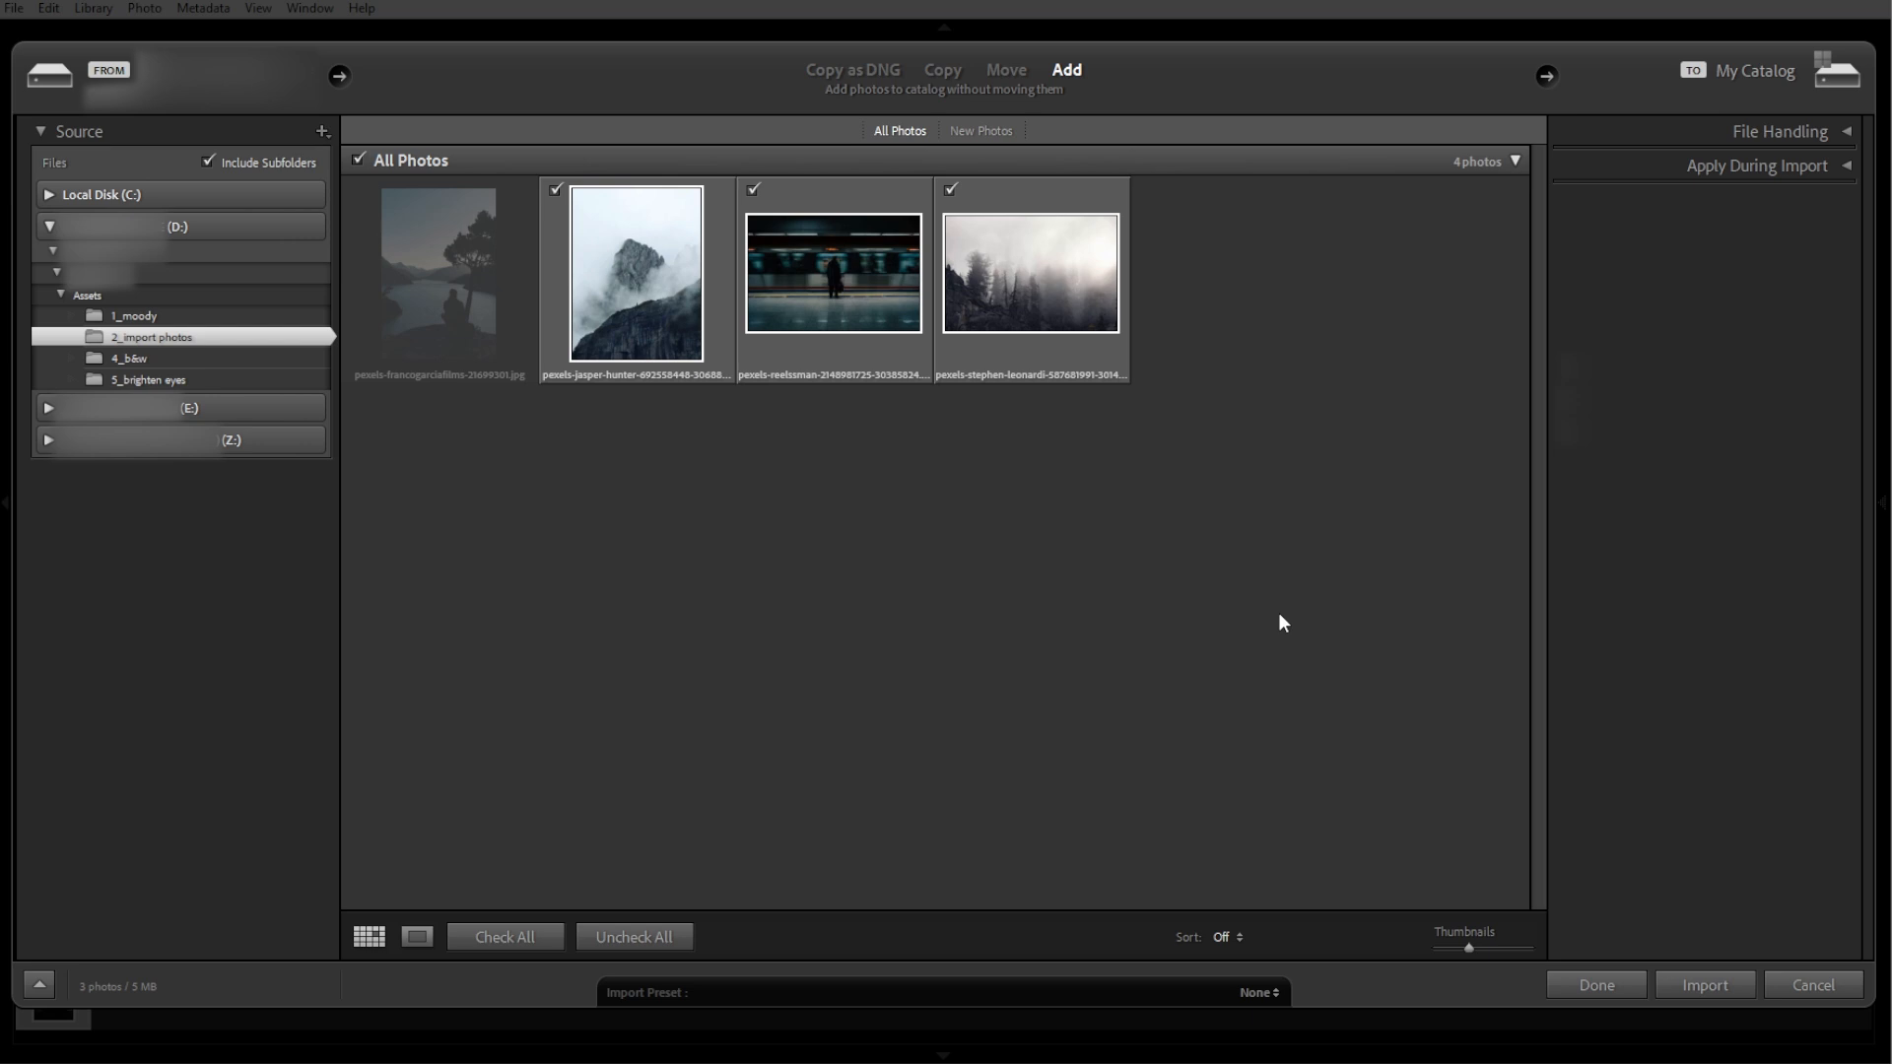
mouse_move(675, 256)
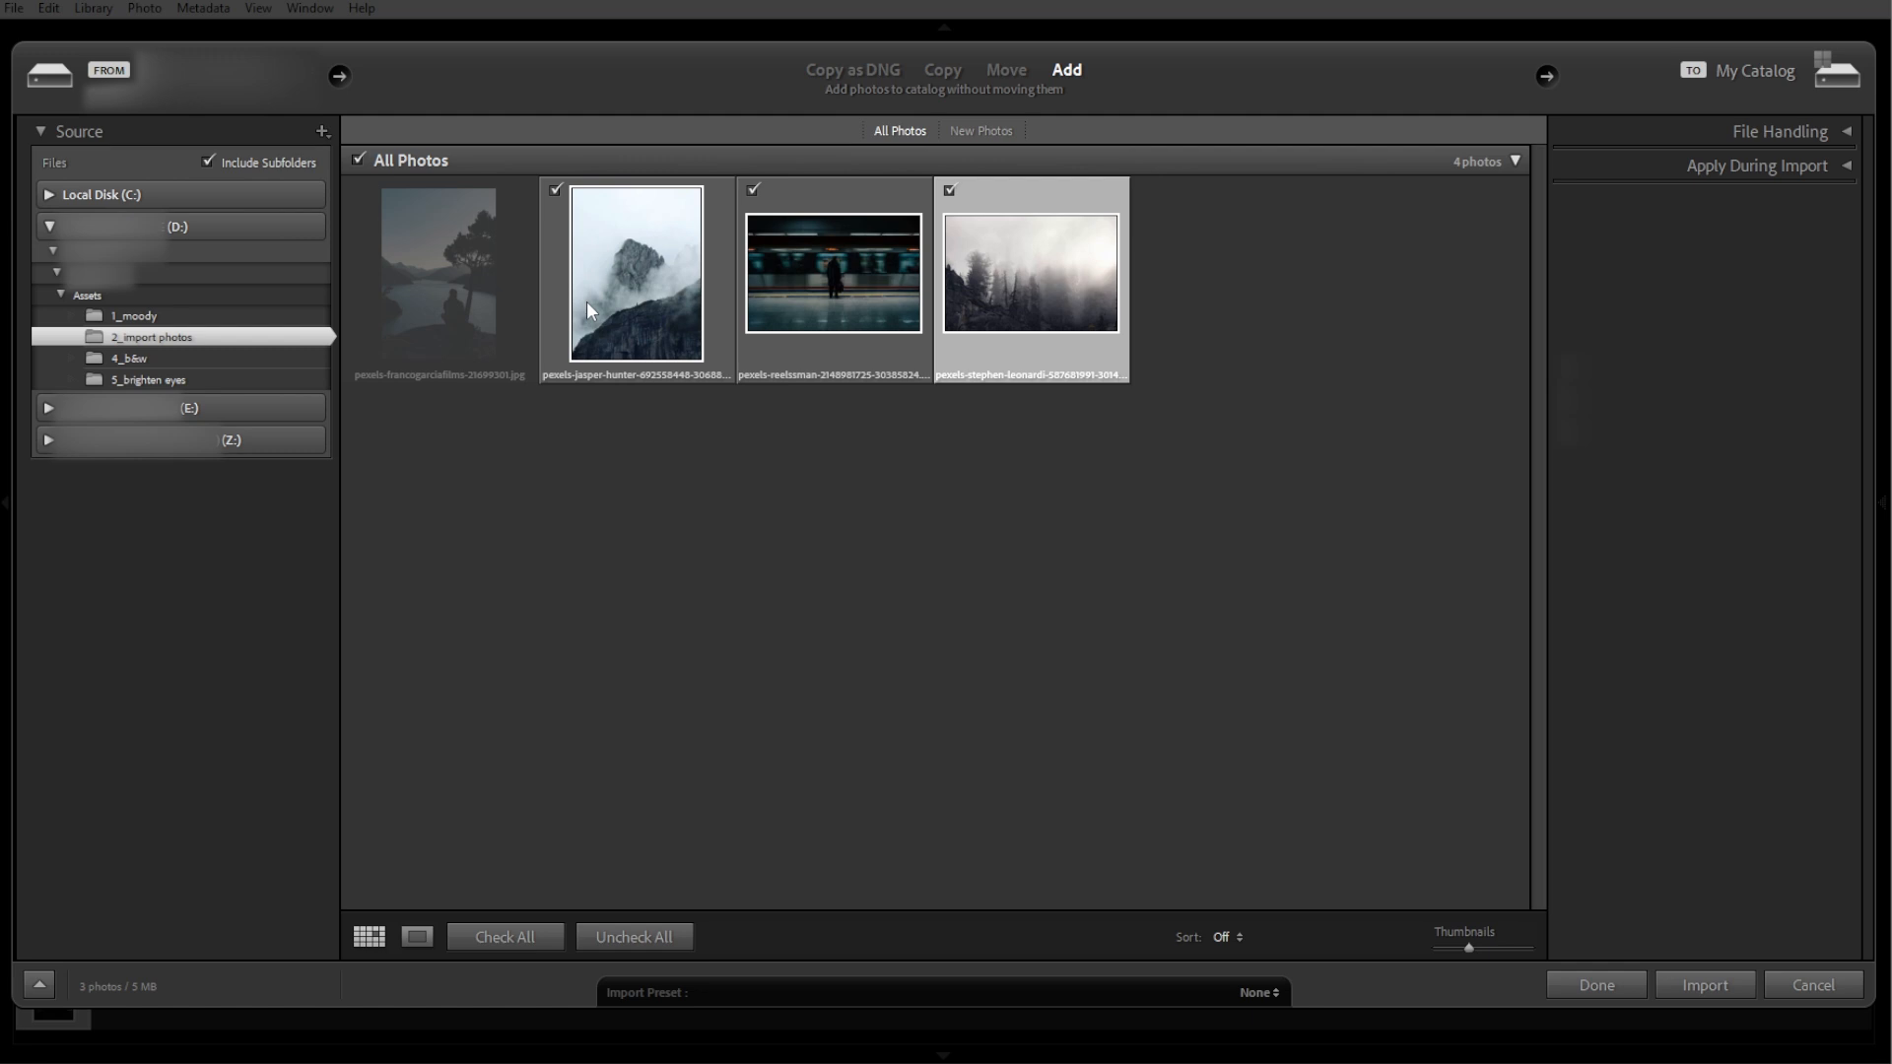
mouse_move(847, 643)
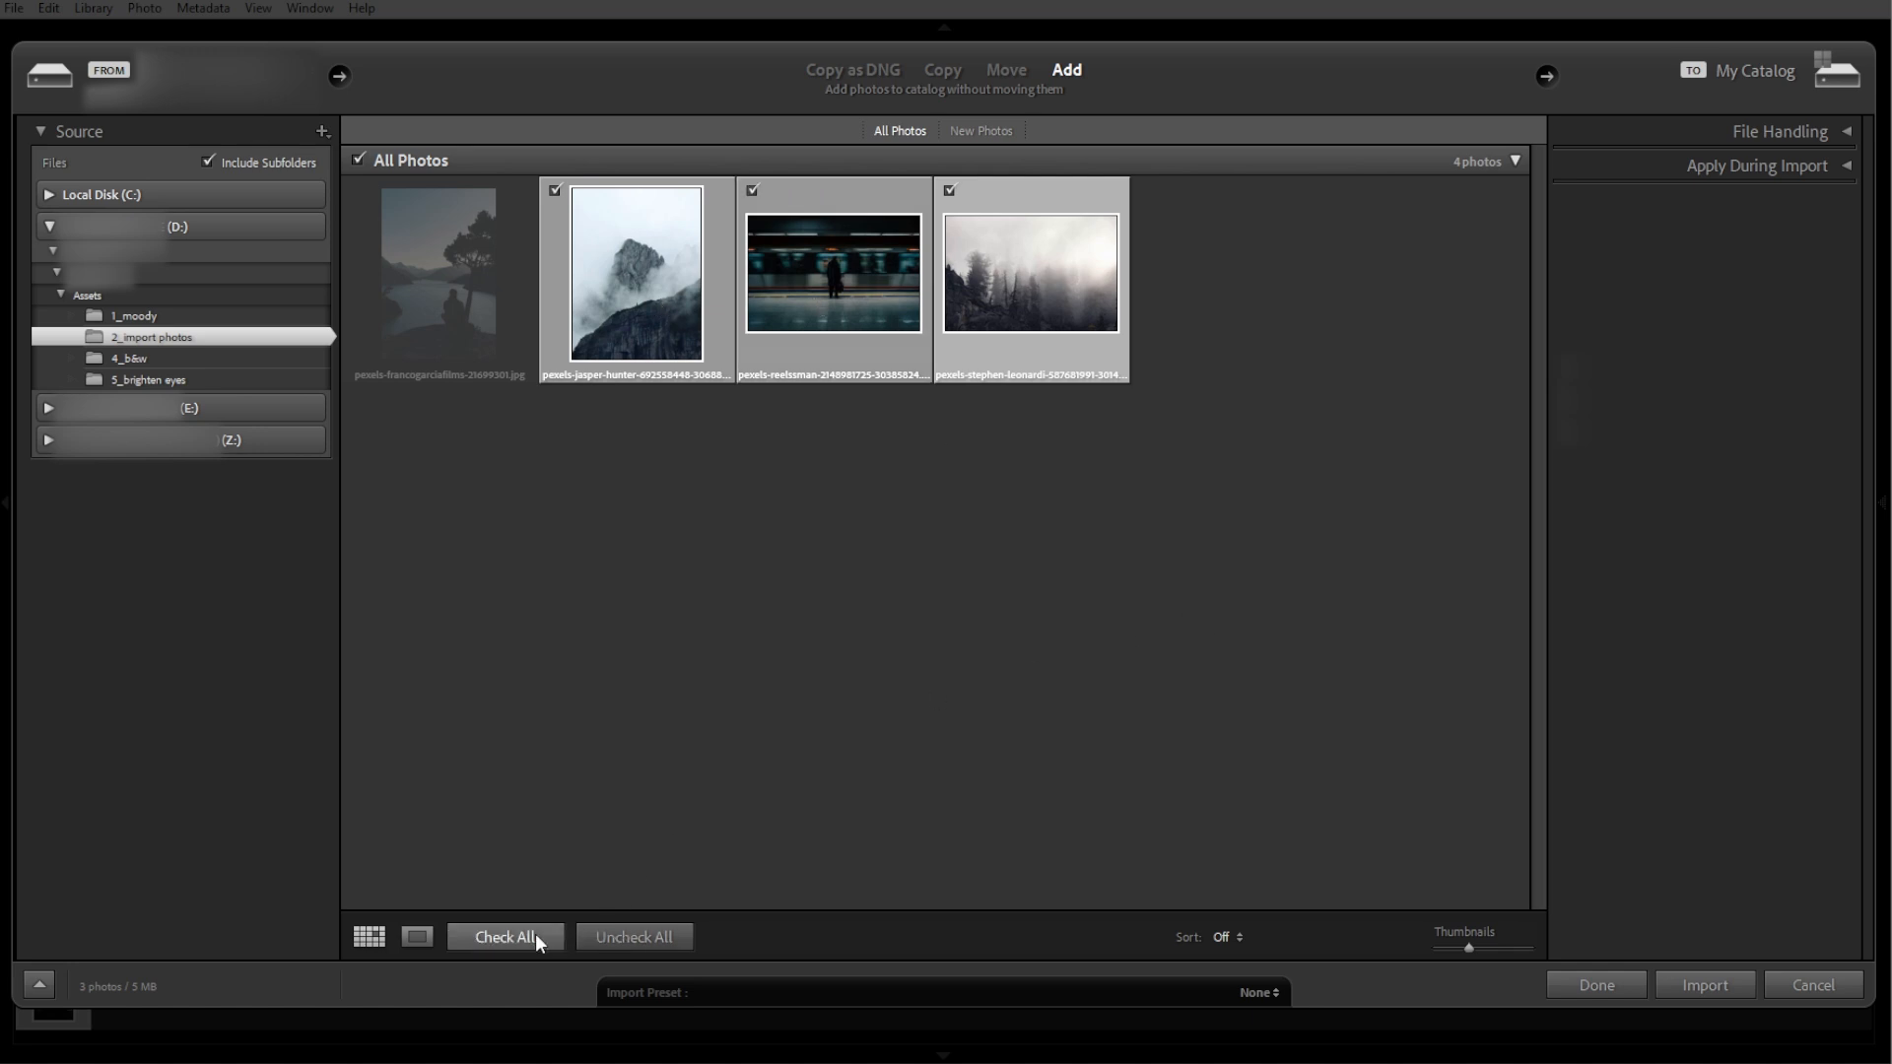
Check all three new photos and start importing them into the catalog
left_click(438, 278)
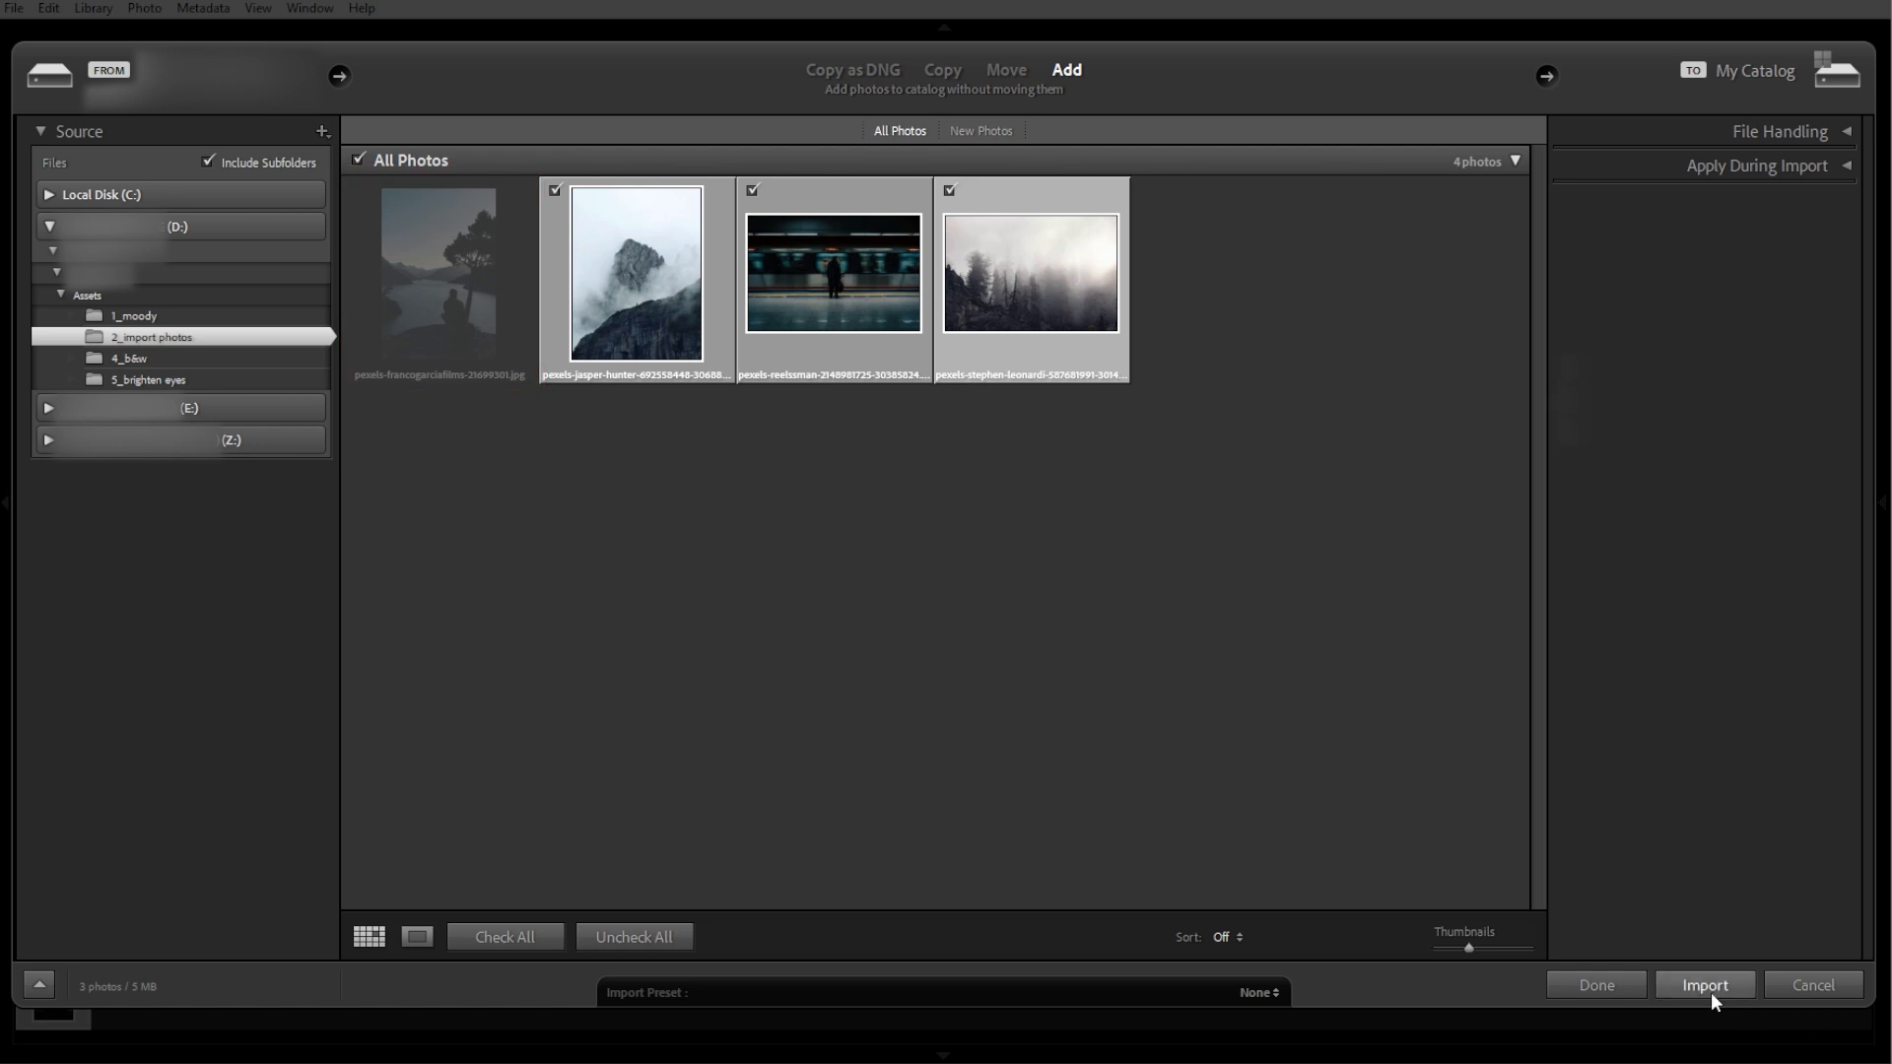
left_click(1703, 985)
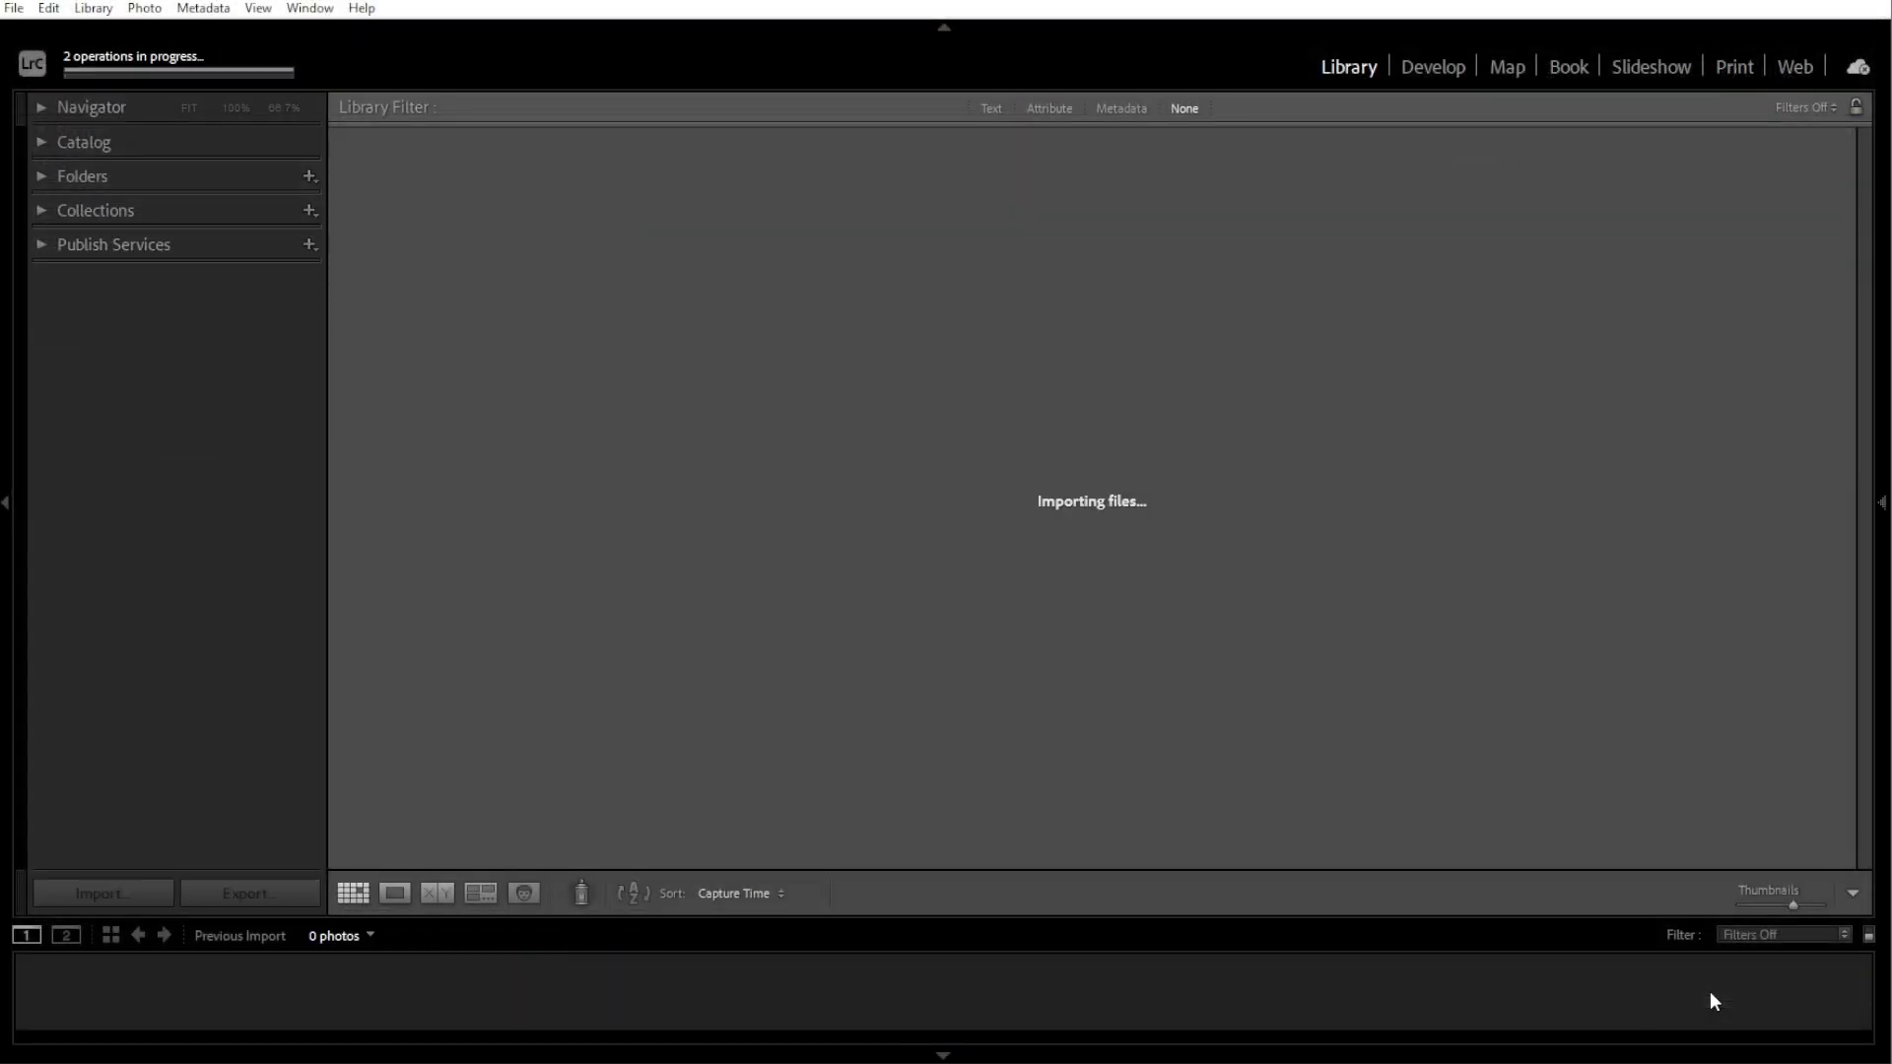